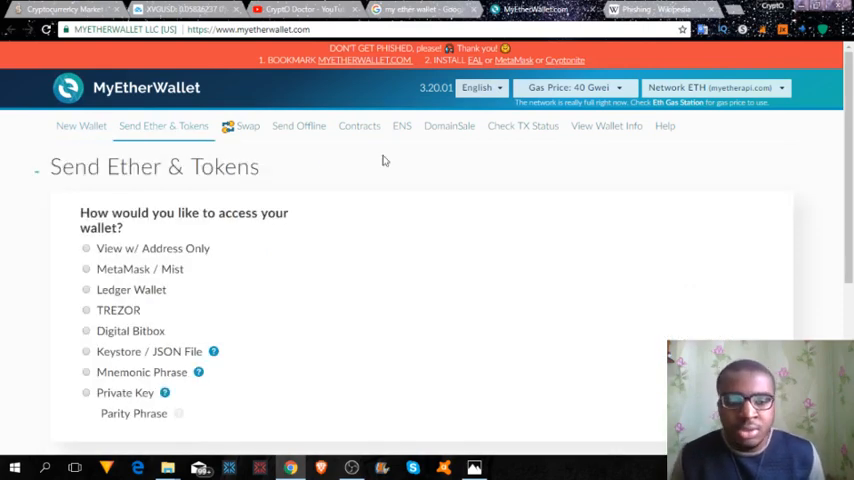
{"action": "mouse_move", "coordinate": [296, 168]}
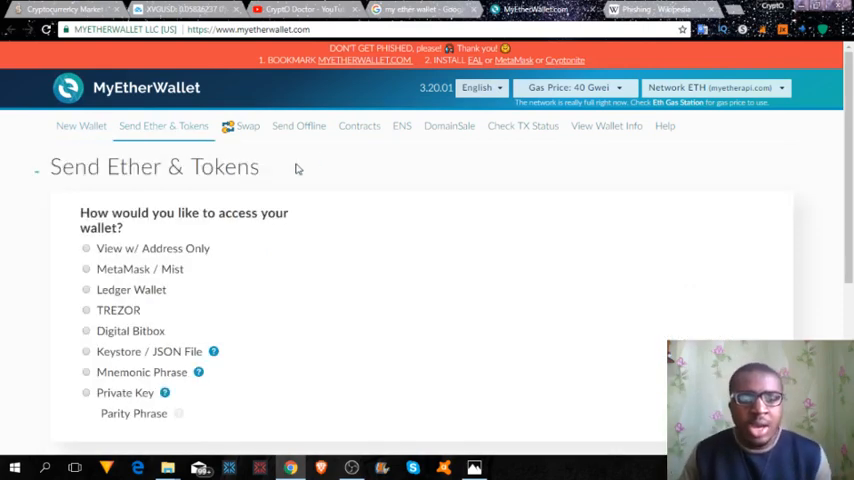
{"action": "mouse_move", "coordinate": [104, 264]}
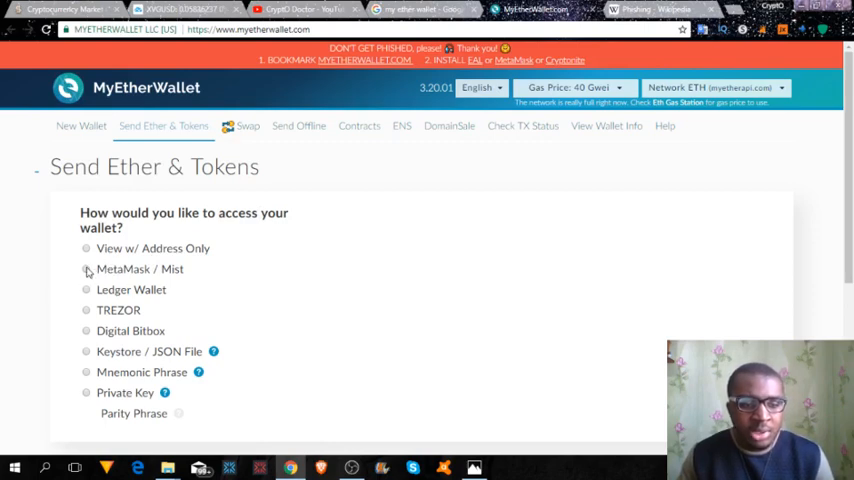
Choose MetaMask / Mist as the wallet access method on the Send Ether & Tokens page.
{"action": "left_click", "coordinate": [86, 268]}
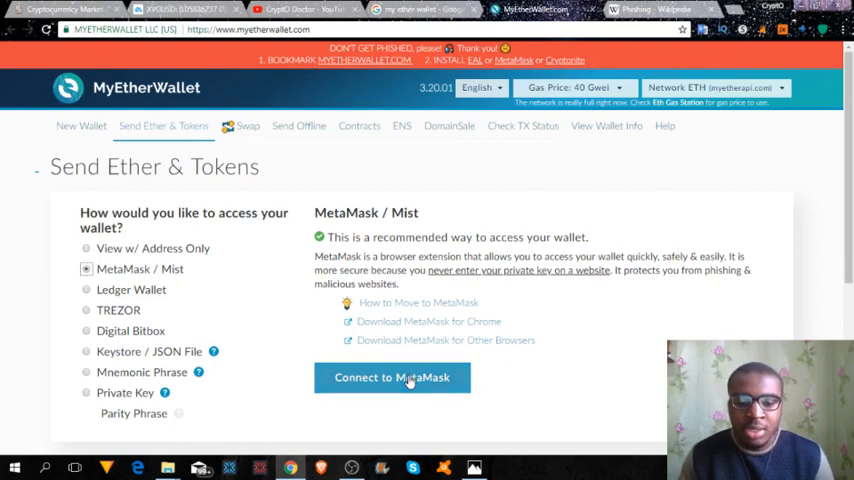
Connect to MetaMask and unlock the wallet to reach the account address, balance and send form.
{"action": "left_click", "coordinate": [86, 268]}
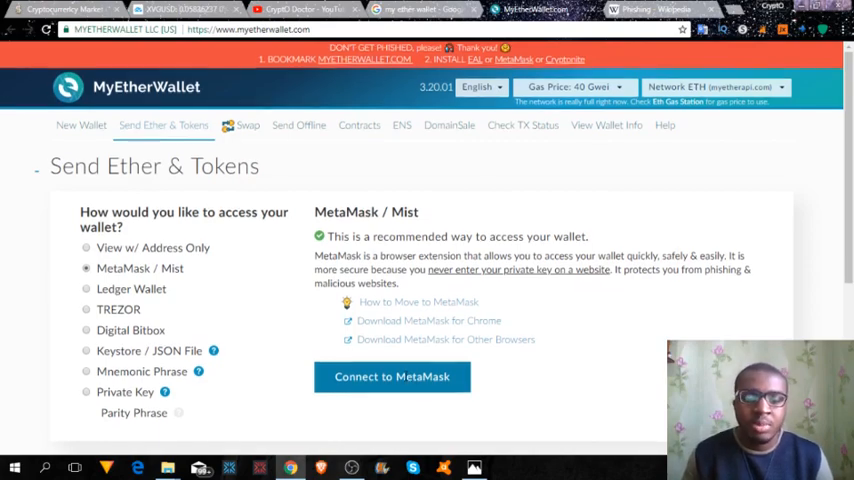
{"action": "left_click", "coordinate": [392, 376]}
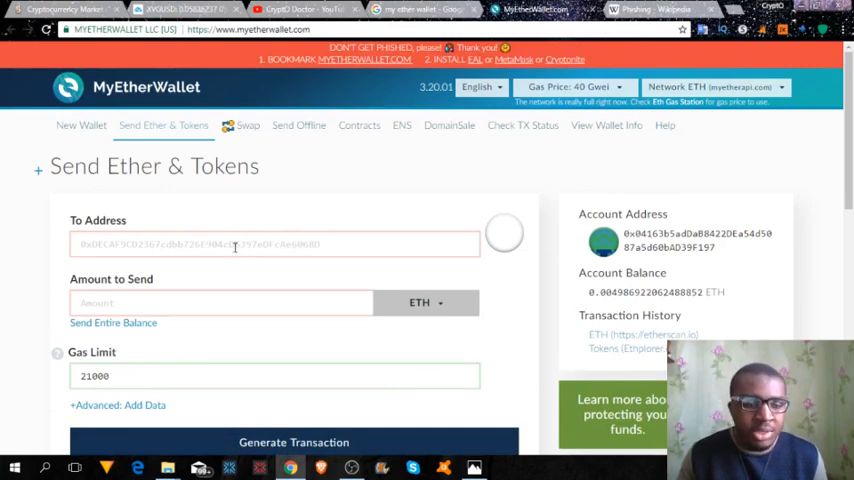
Scroll past the send form down to the Token Balances panel.
{"action": "scroll", "scroll_direction": "down", "scroll_amount": 3}
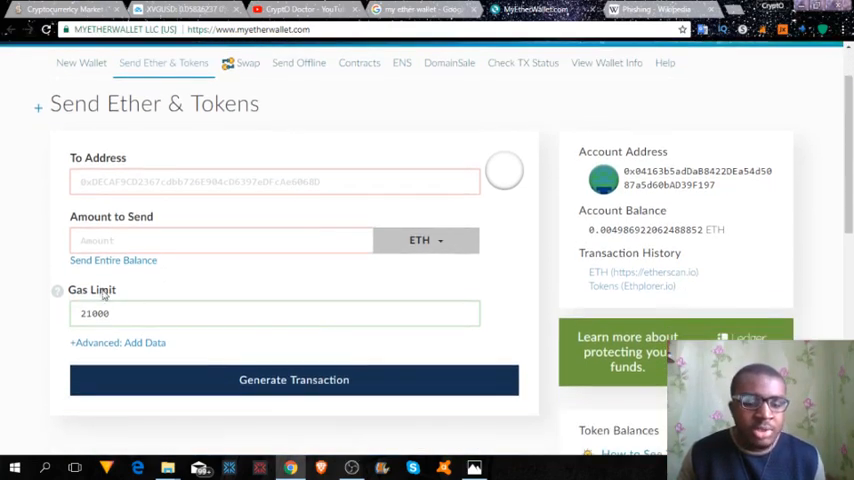
{"action": "scroll", "scroll_direction": "down", "scroll_amount": 3}
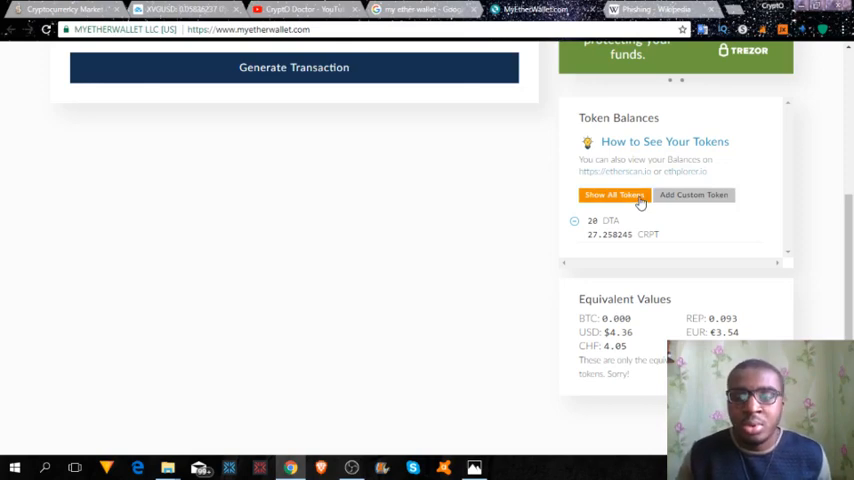
Expand Show All Tokens and browse the full list of tokens with their Load balance options.
{"action": "left_click", "coordinate": [614, 194]}
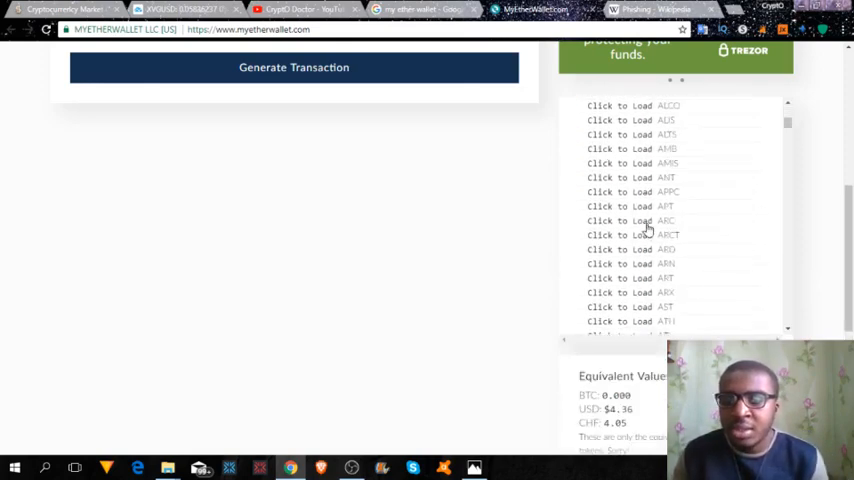
{"action": "scroll", "scroll_direction": "down", "scroll_amount": 3}
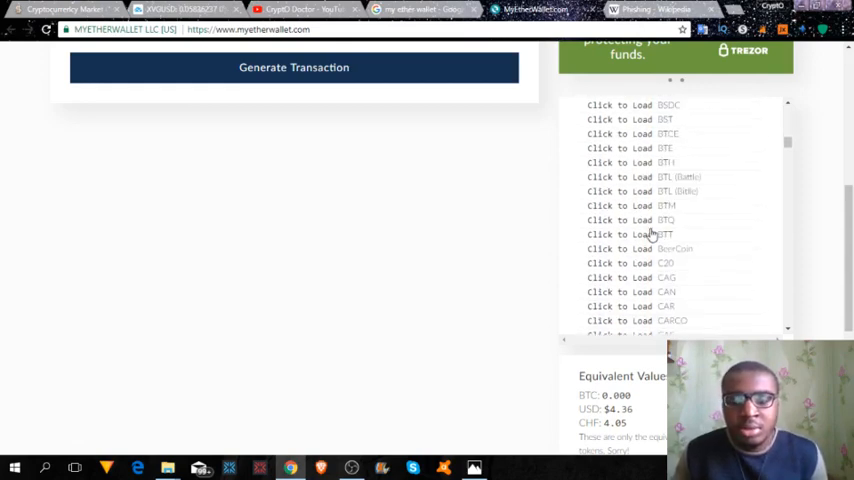
{"action": "scroll", "scroll_direction": "down", "scroll_amount": 3}
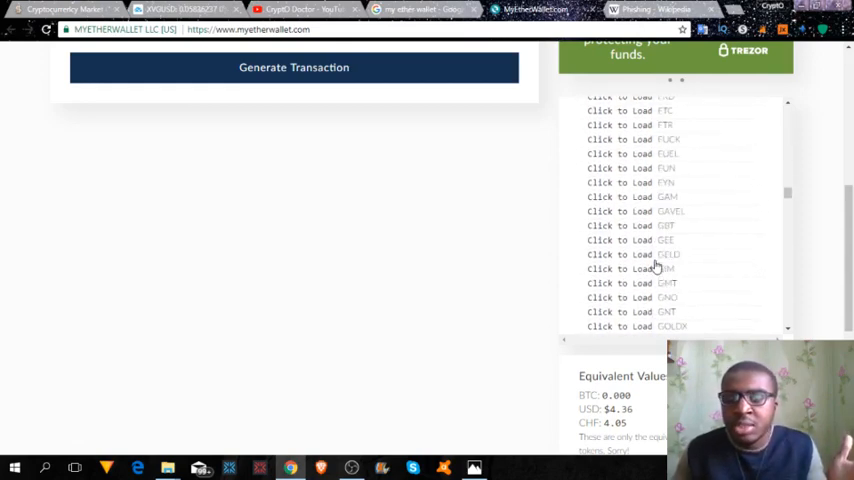